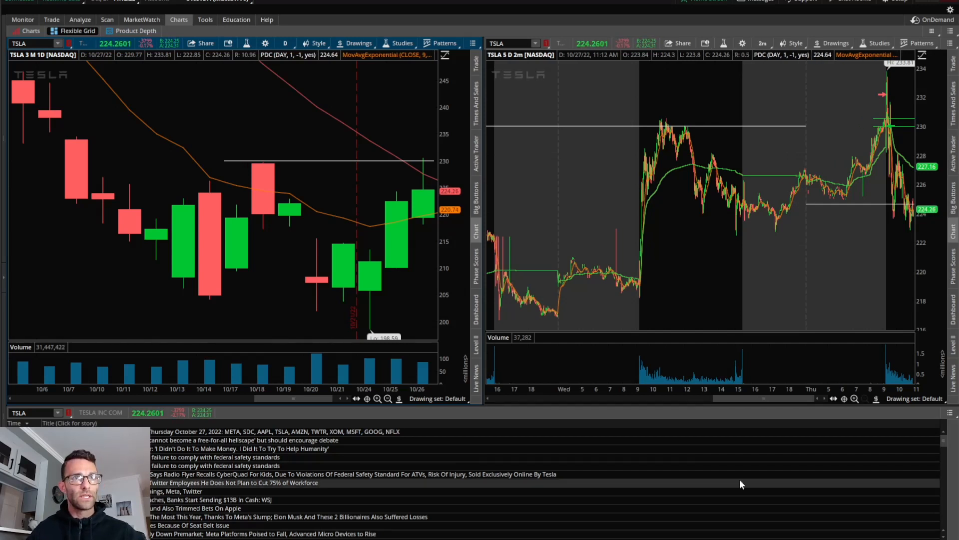
mouse_move(279, 298)
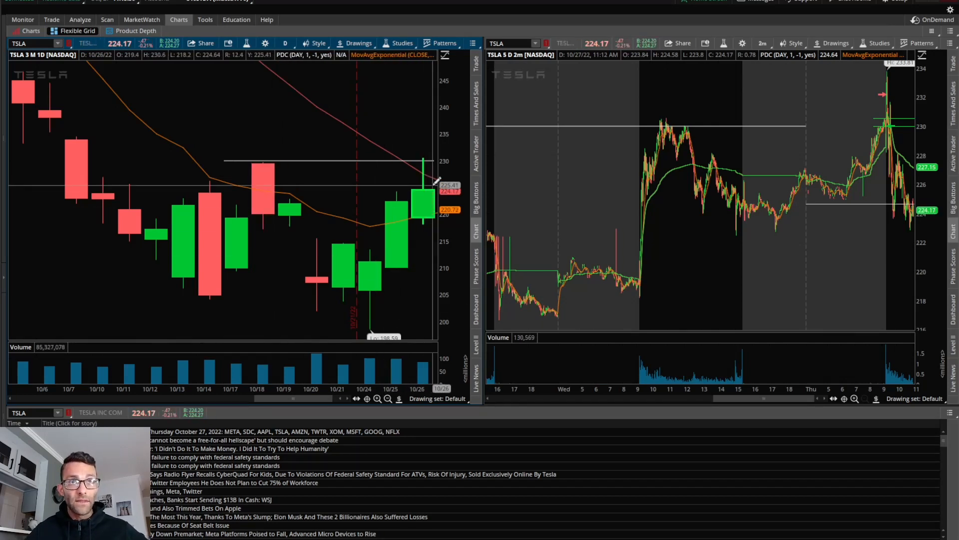
mouse_move(377, 304)
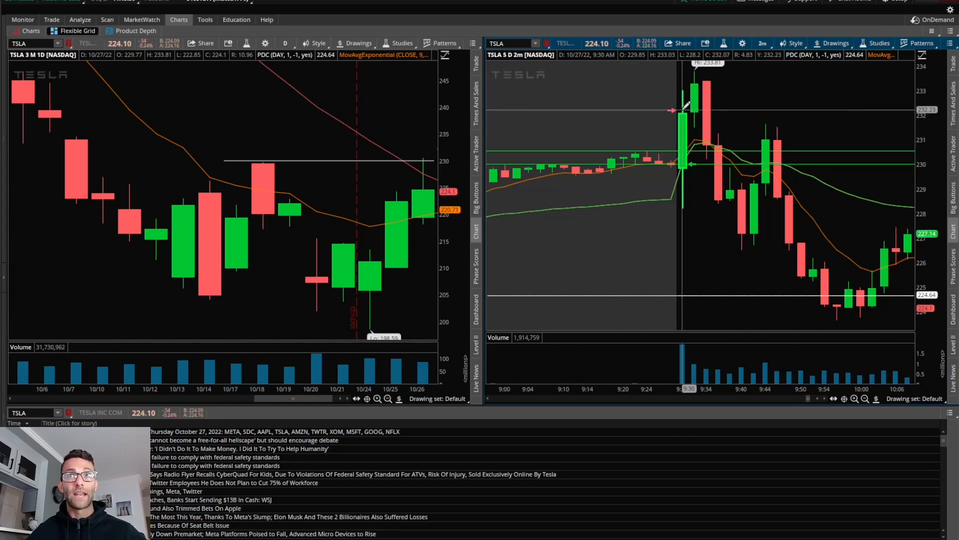
mouse_move(647, 108)
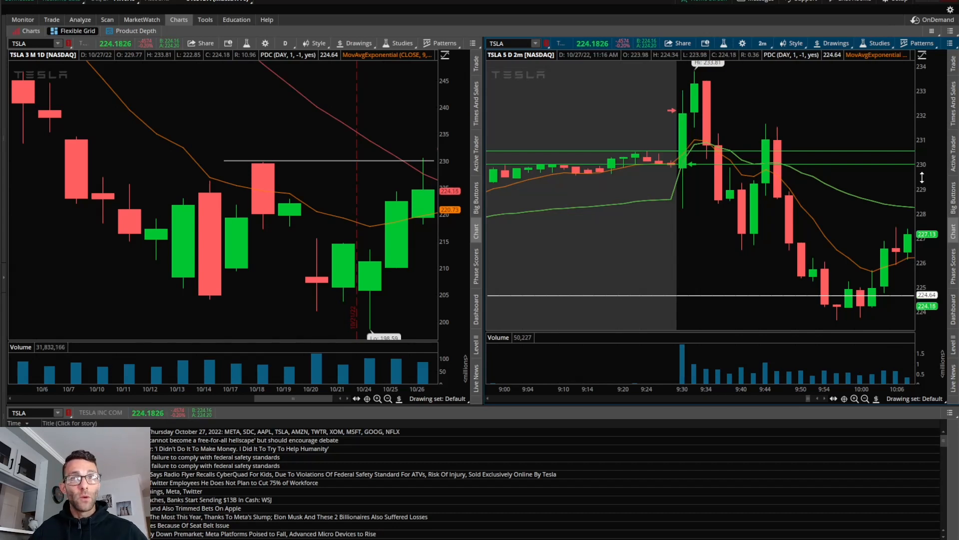
mouse_move(723, 209)
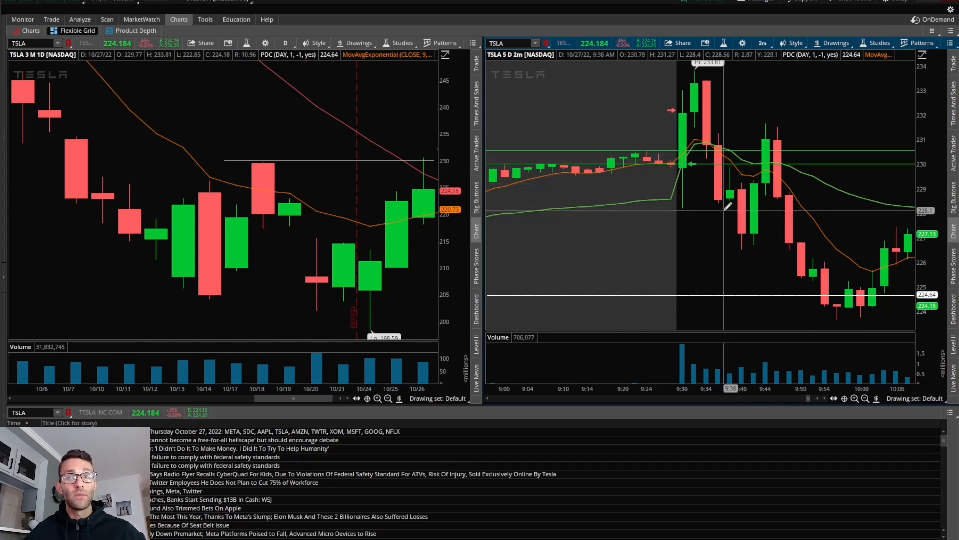